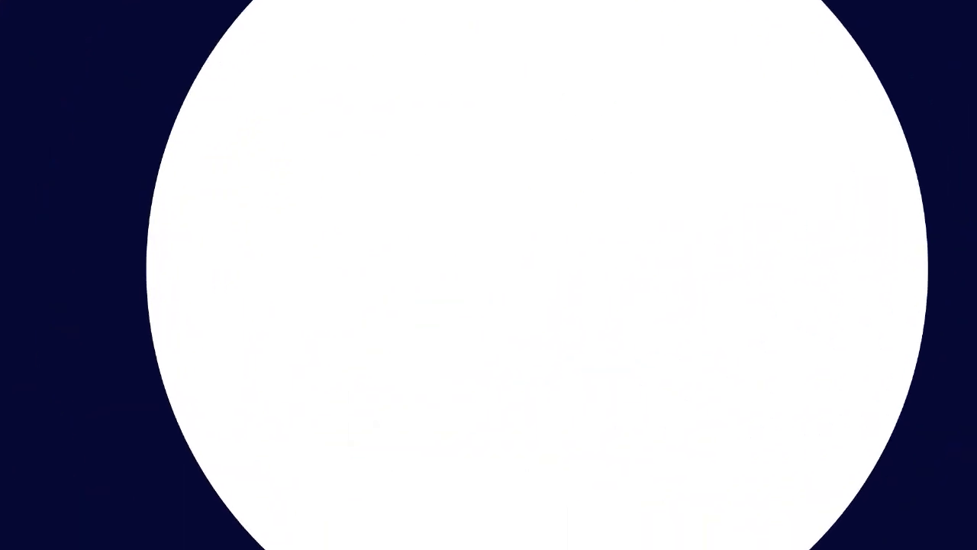
text(Whit)
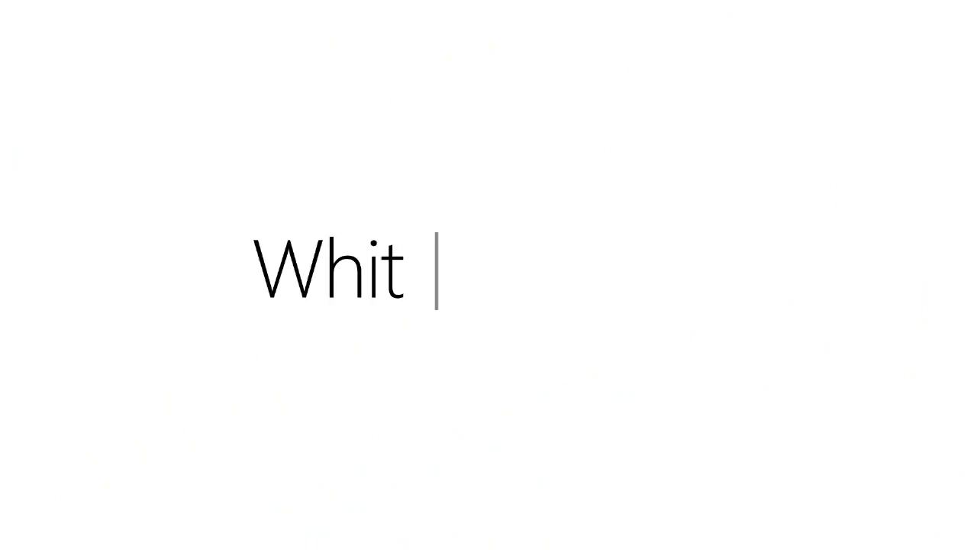
text(e what?)
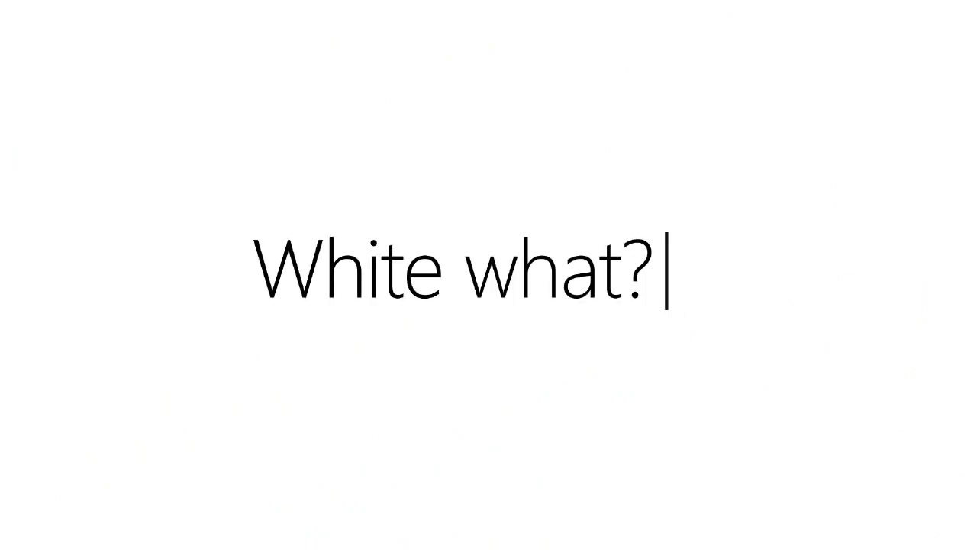